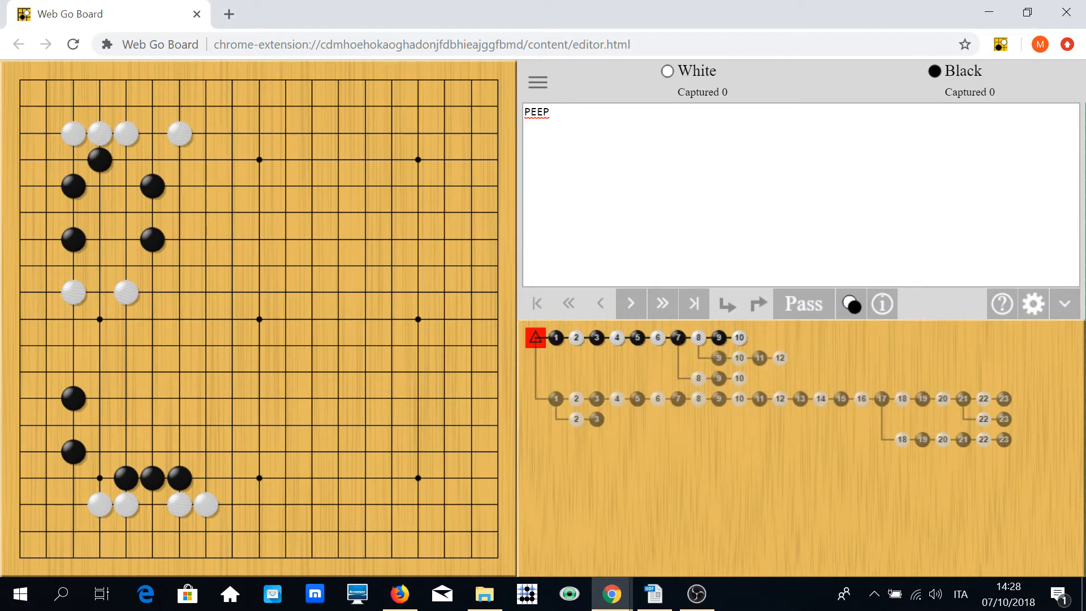
{"action": "mouse_move", "coordinate": [128, 297]}
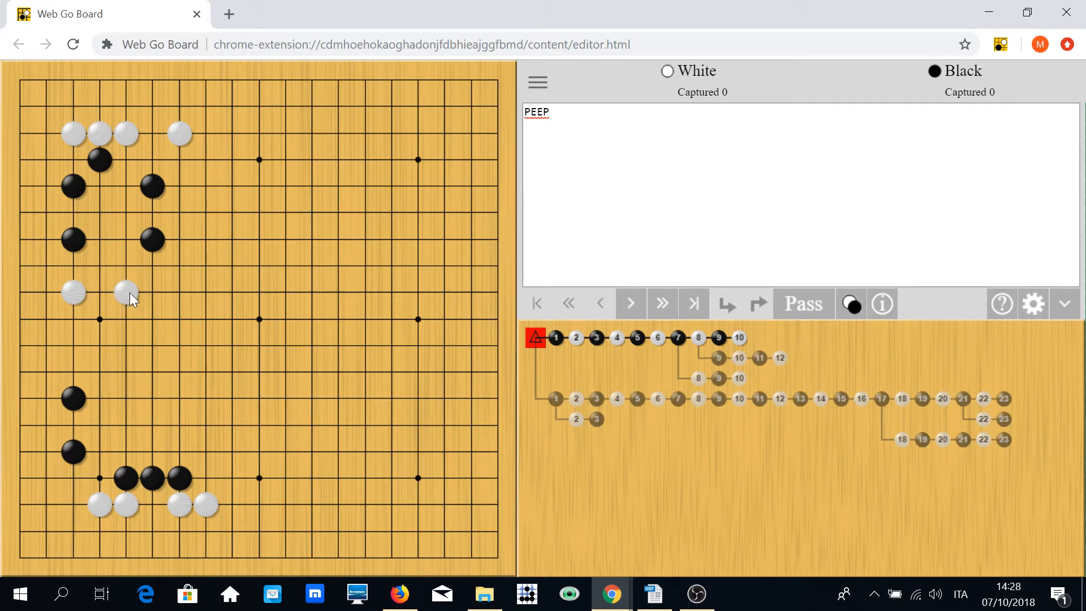
Jump to White's move 8 on the upper tree's third branch.
{"action": "left_click", "coordinate": [629, 303]}
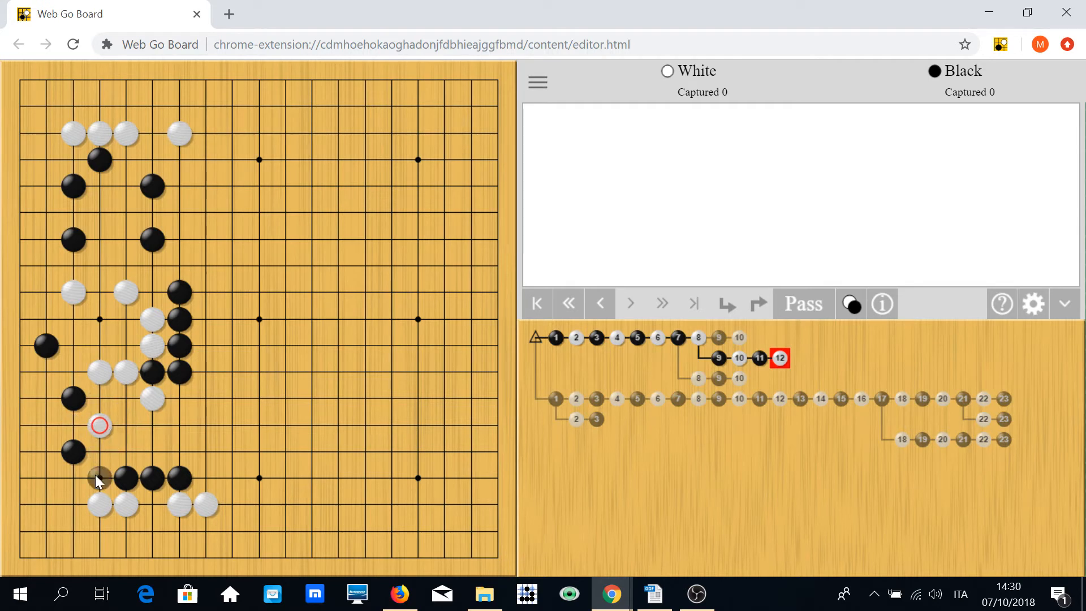
{"action": "left_click", "coordinate": [697, 378]}
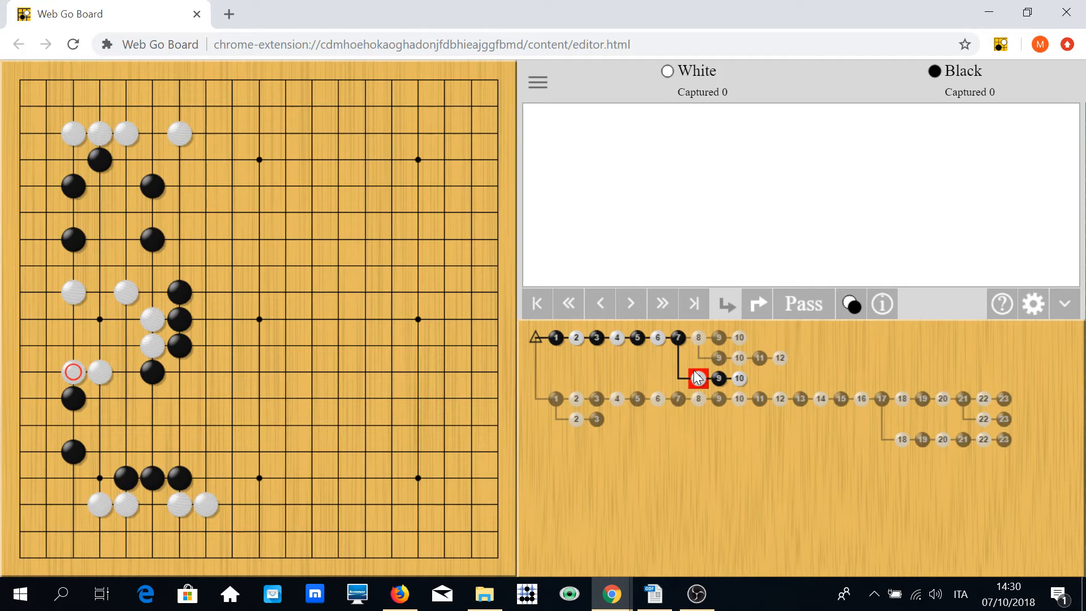
Select White's move 4 in the lower variation tree's main line.
{"action": "left_click", "coordinate": [555, 398]}
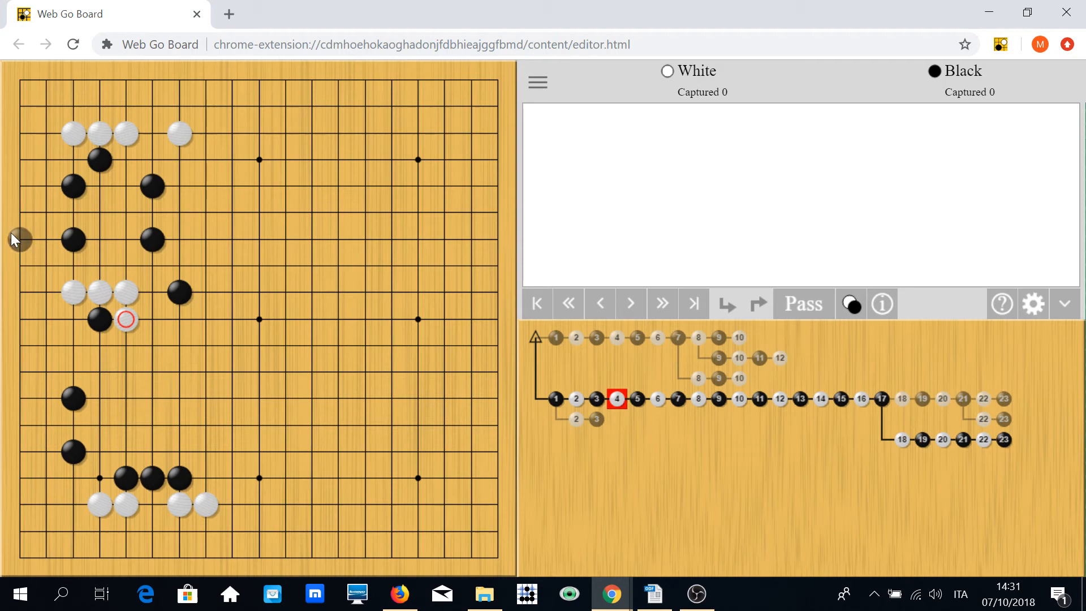
Step the side branch after move 17 forward to Black's move 21.
{"action": "left_click", "coordinate": [631, 304]}
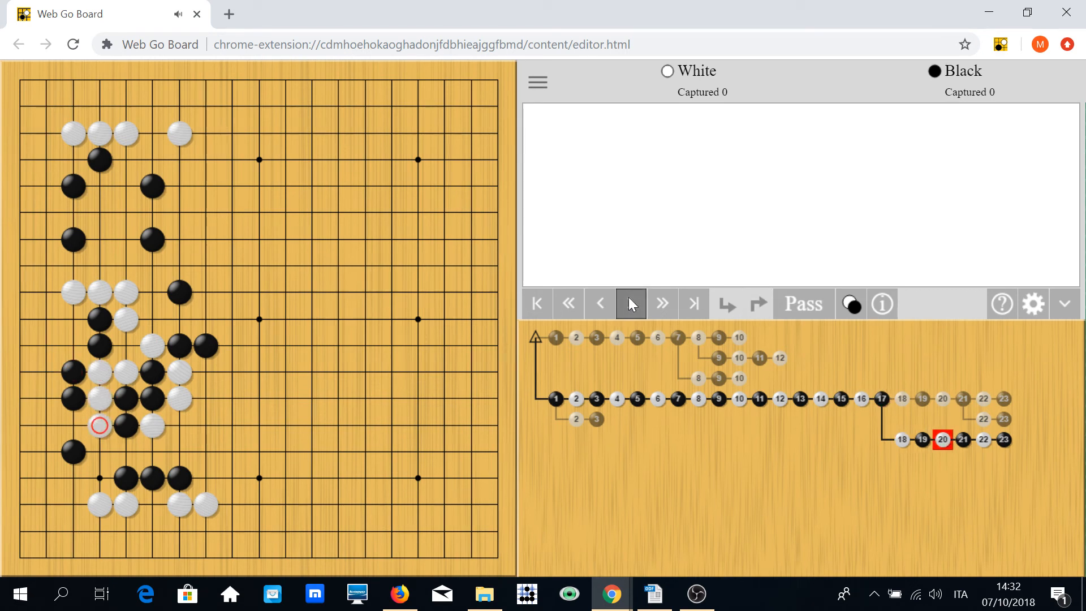
{"action": "left_click", "coordinate": [662, 303]}
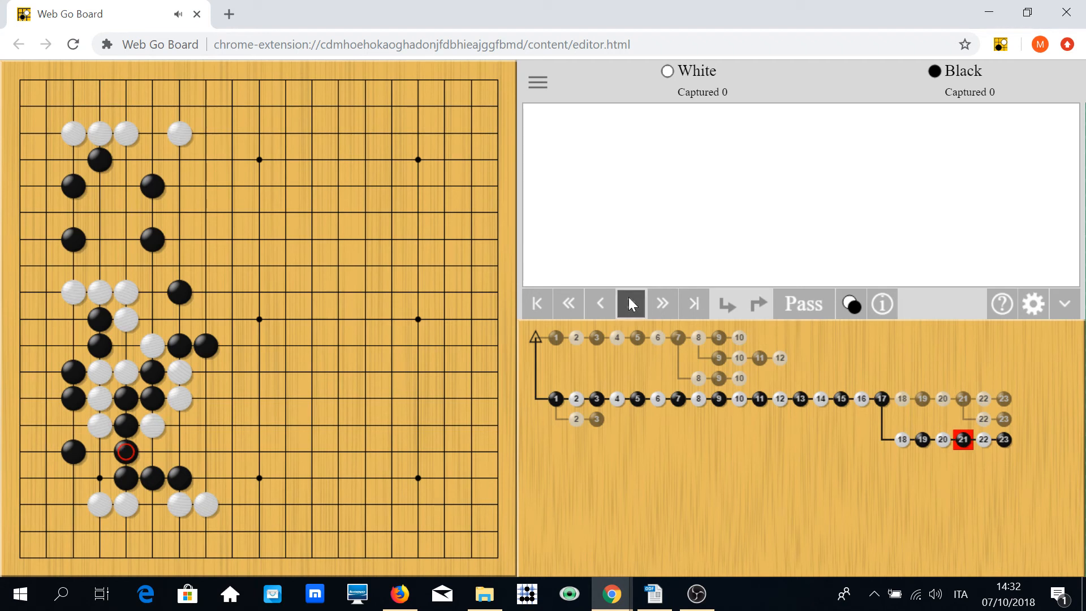